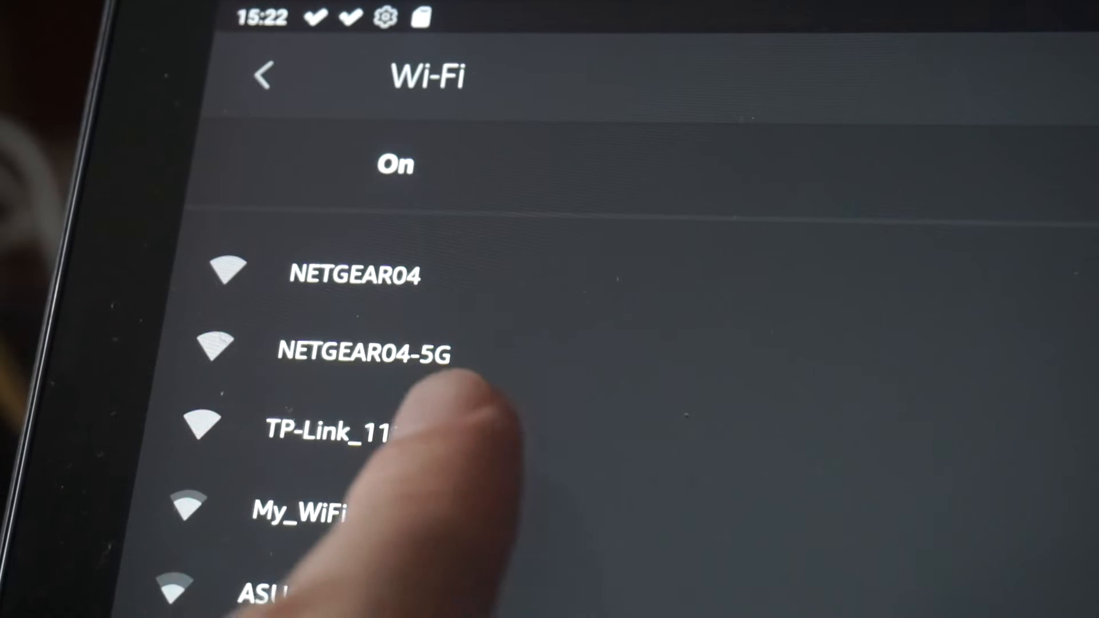
# Step: Join the NETGEAR04 network from the Fire tablet Wi-Fi list, entering its password
pyautogui.click(354, 273)
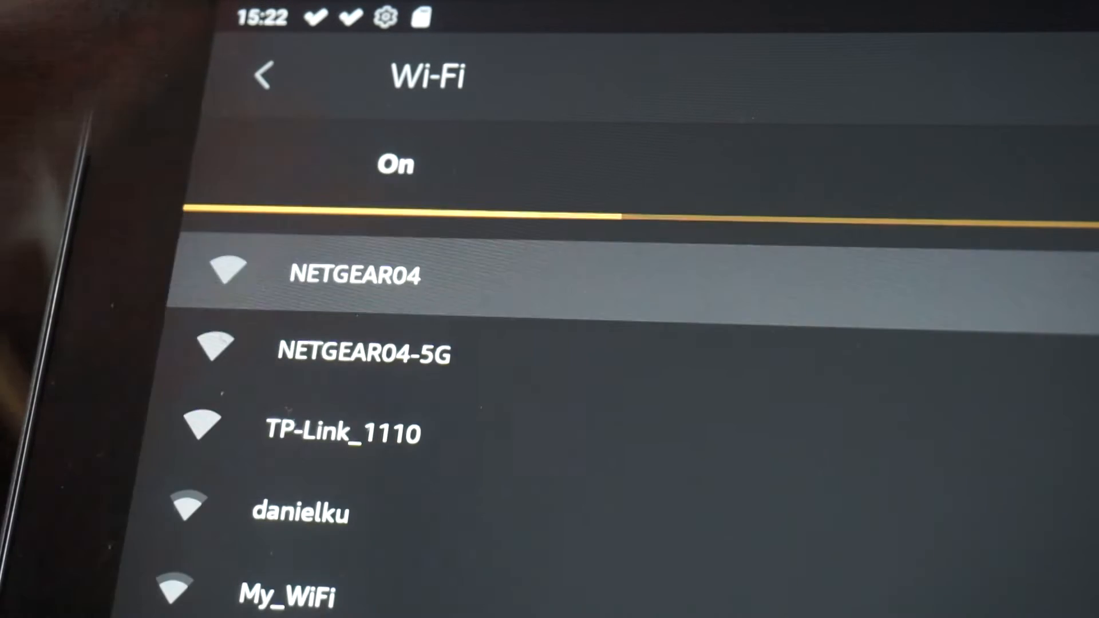
pyautogui.click(354, 274)
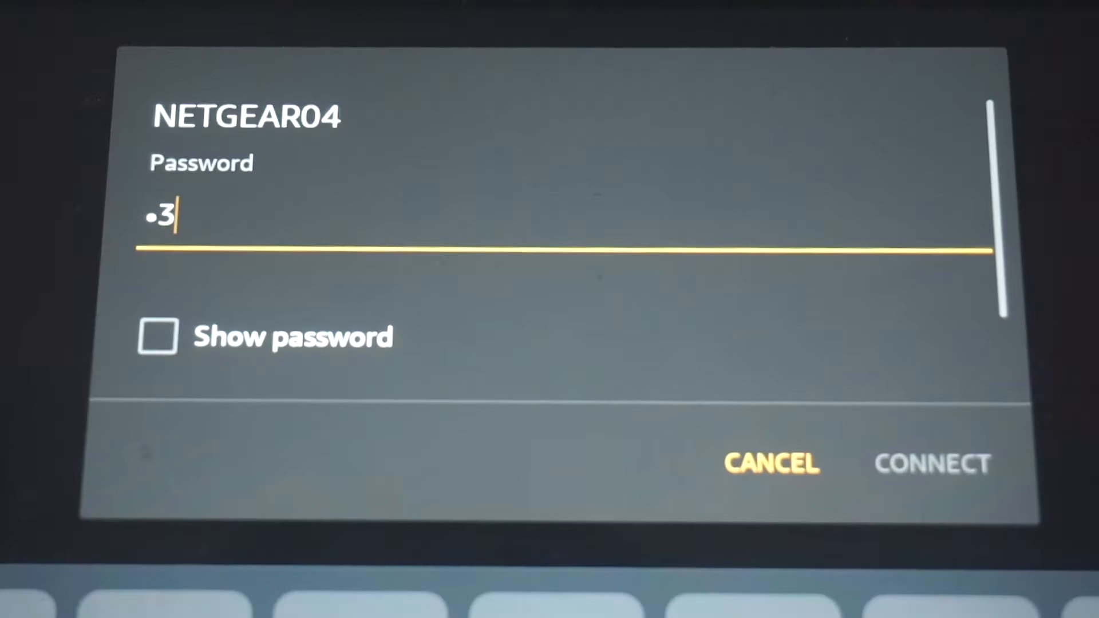
pyautogui.click(931, 464)
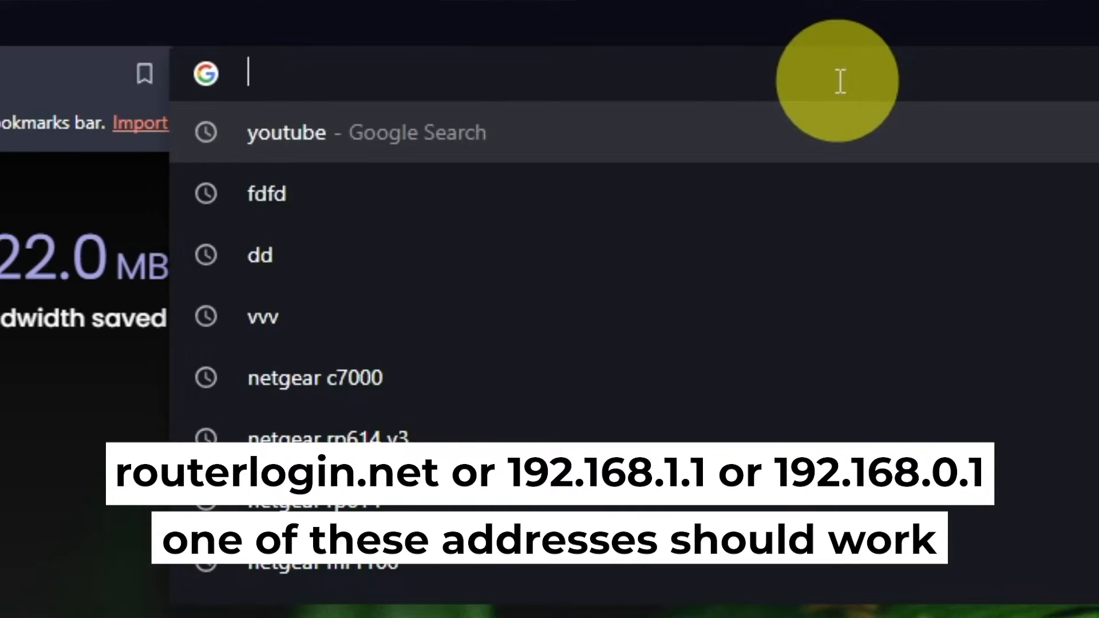
# Step: Enter the router address 192.168.1.1 in the browser address bar
pyautogui.write('192.16')
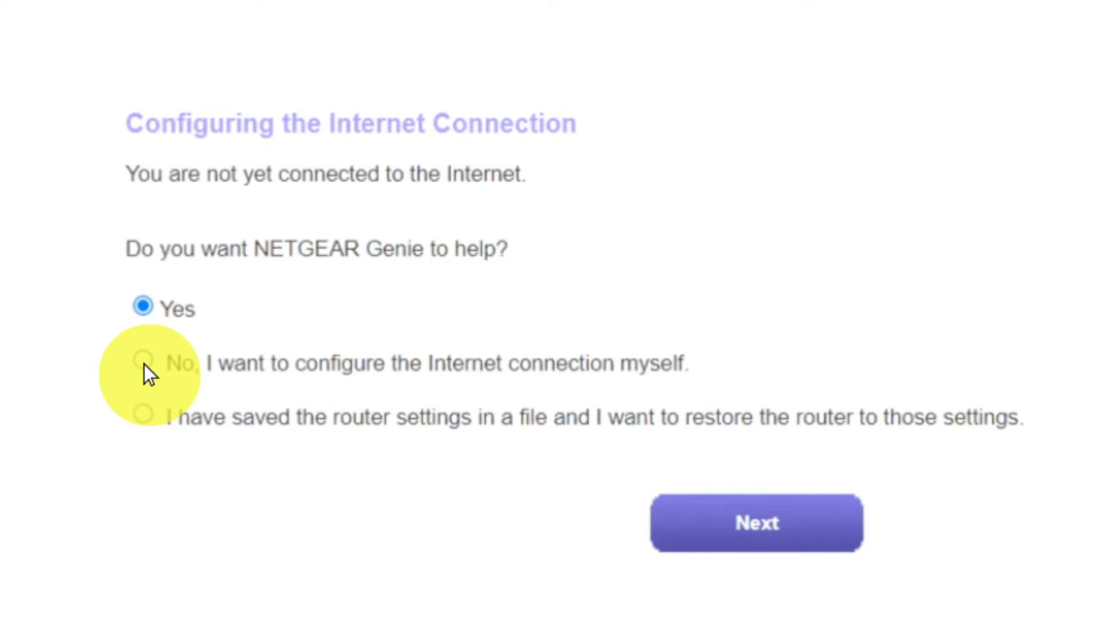
# Step: Choose 'No, I want to configure the Internet connection myself', continue, and accept the warning
pyautogui.click(143, 363)
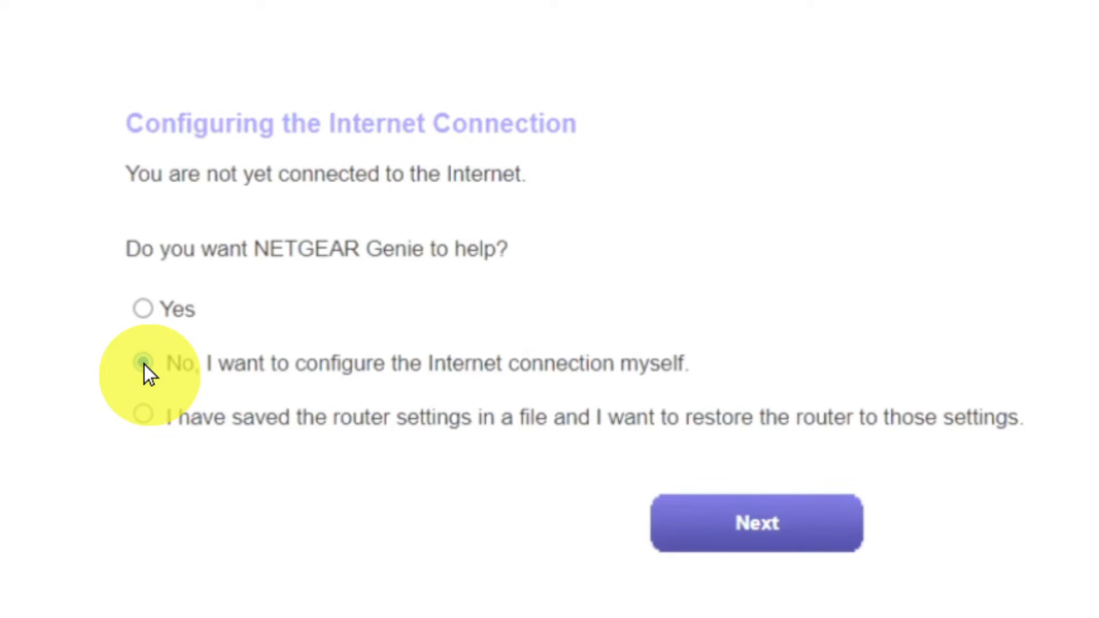
pyautogui.click(142, 364)
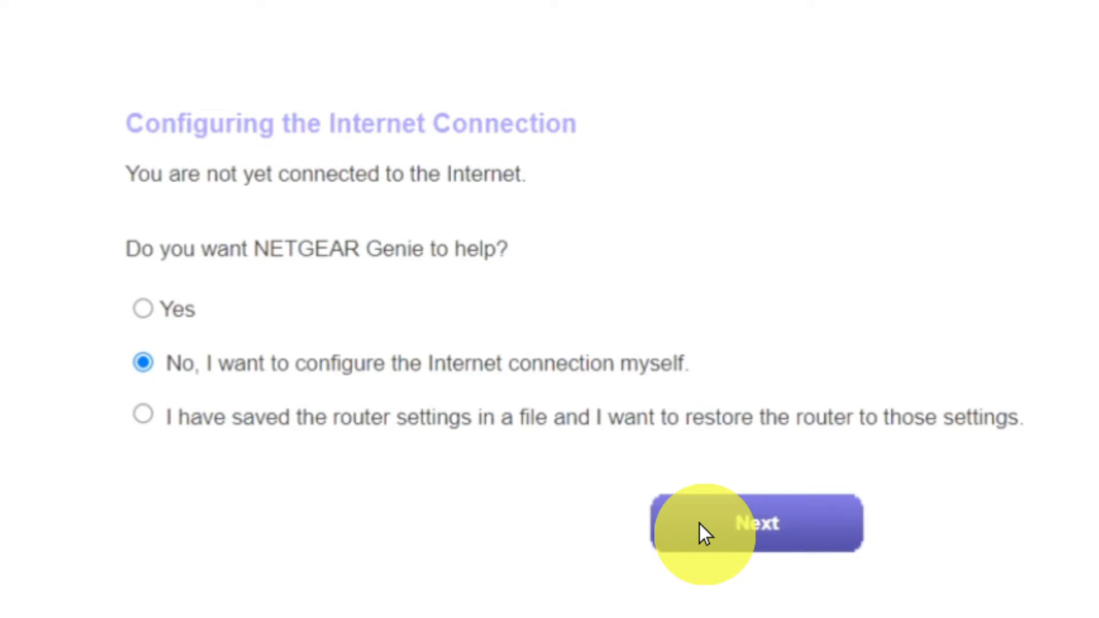
pyautogui.click(755, 524)
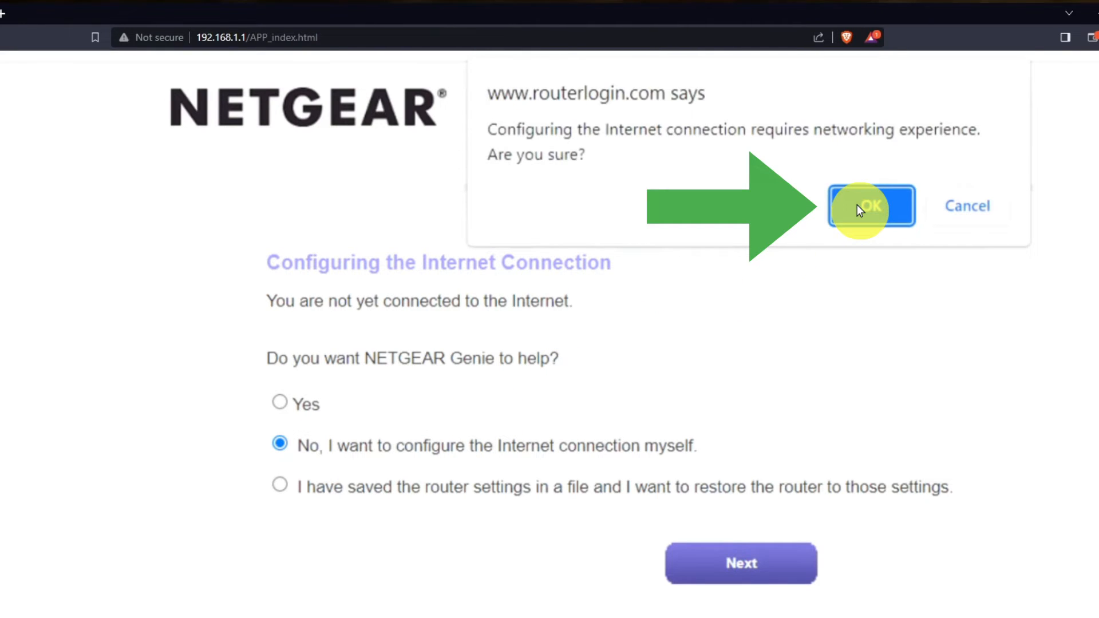
pyautogui.click(870, 205)
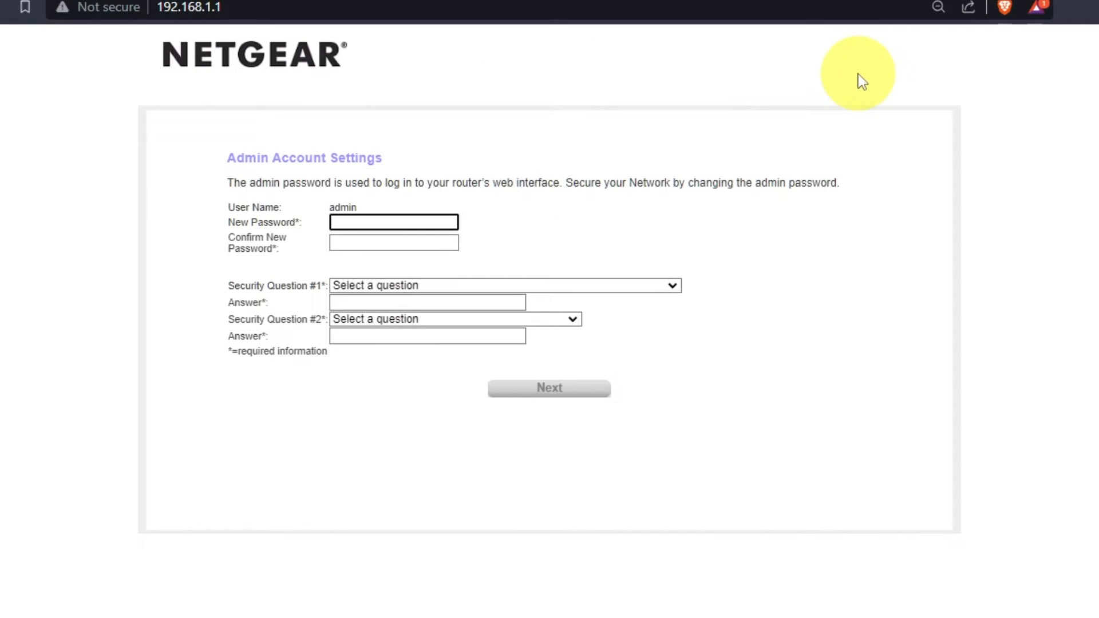
pyautogui.click(393, 222)
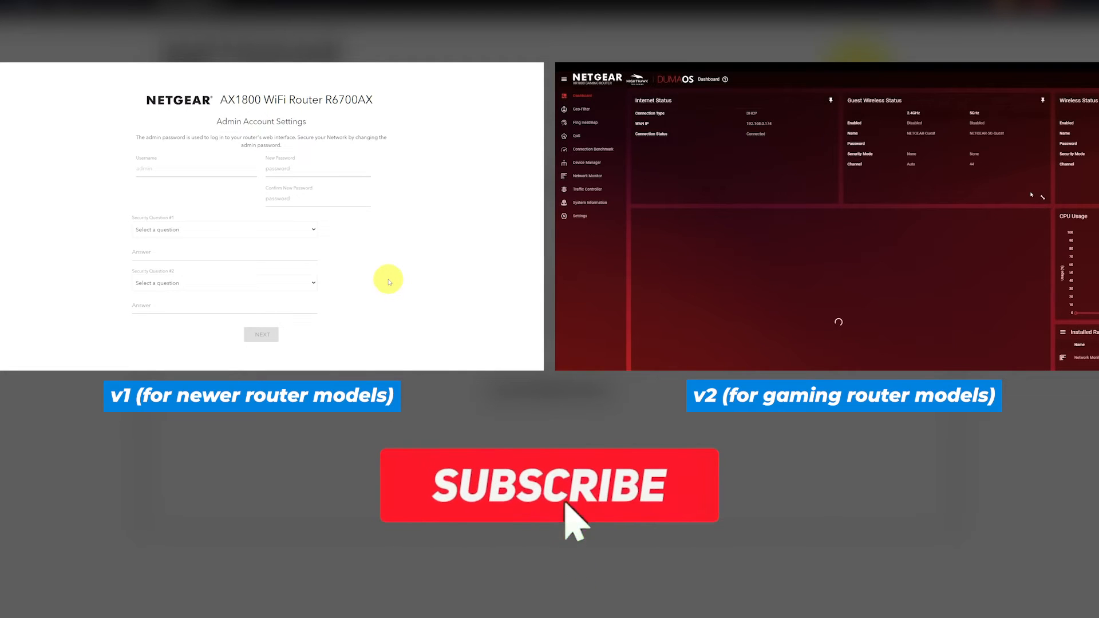
pyautogui.click(548, 485)
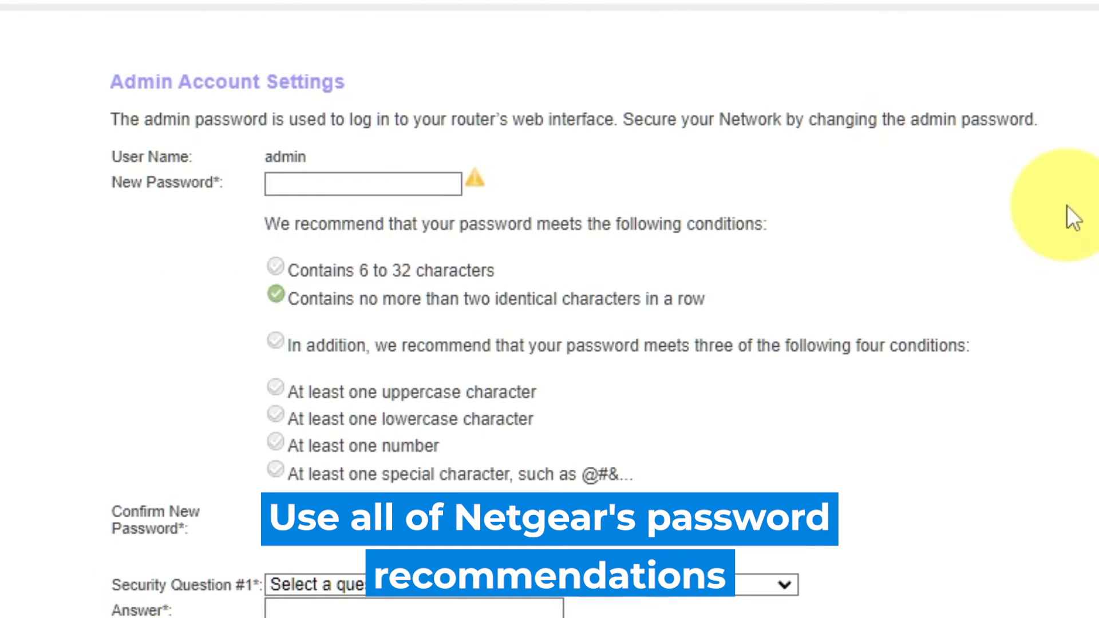
pyautogui.moveTo(1044, 216)
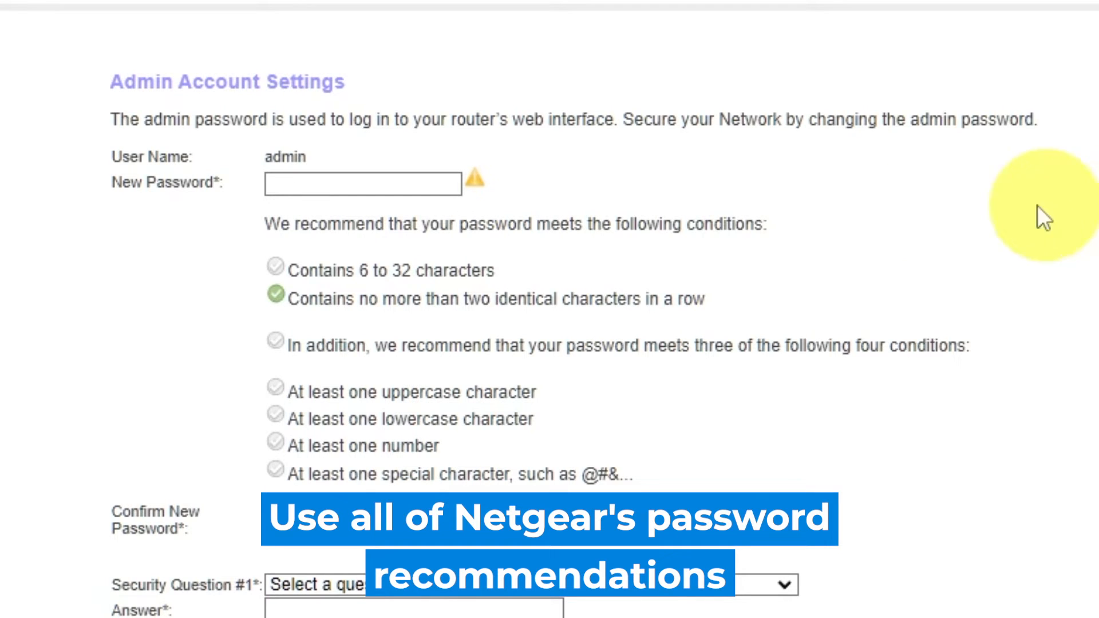
# Step: Enter and confirm the new admin password
pyautogui.click(363, 184)
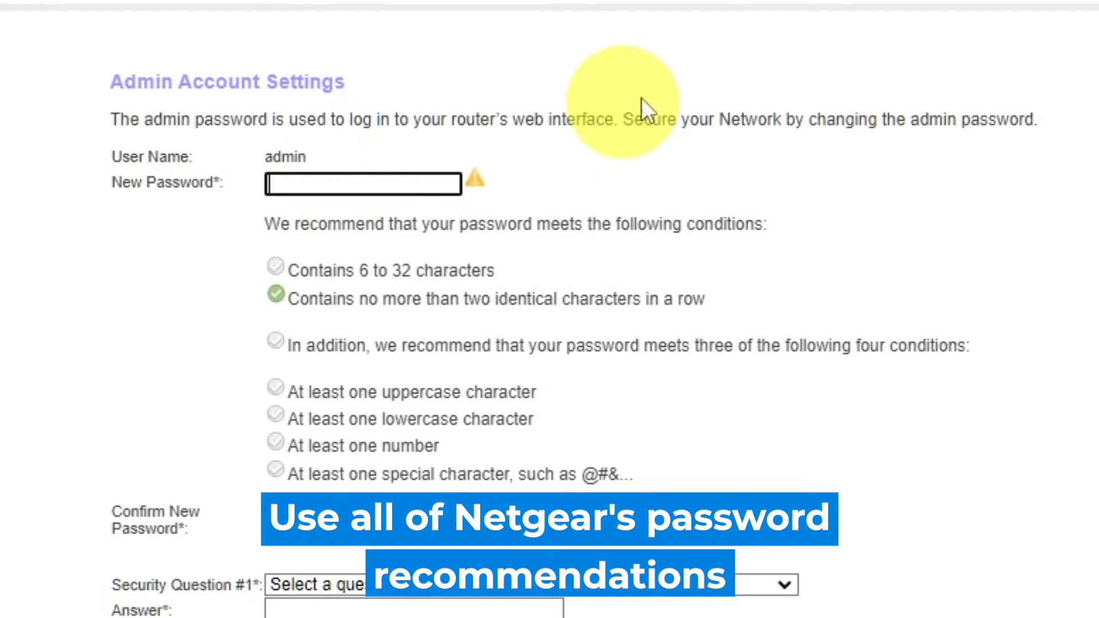
pyautogui.write('•••')
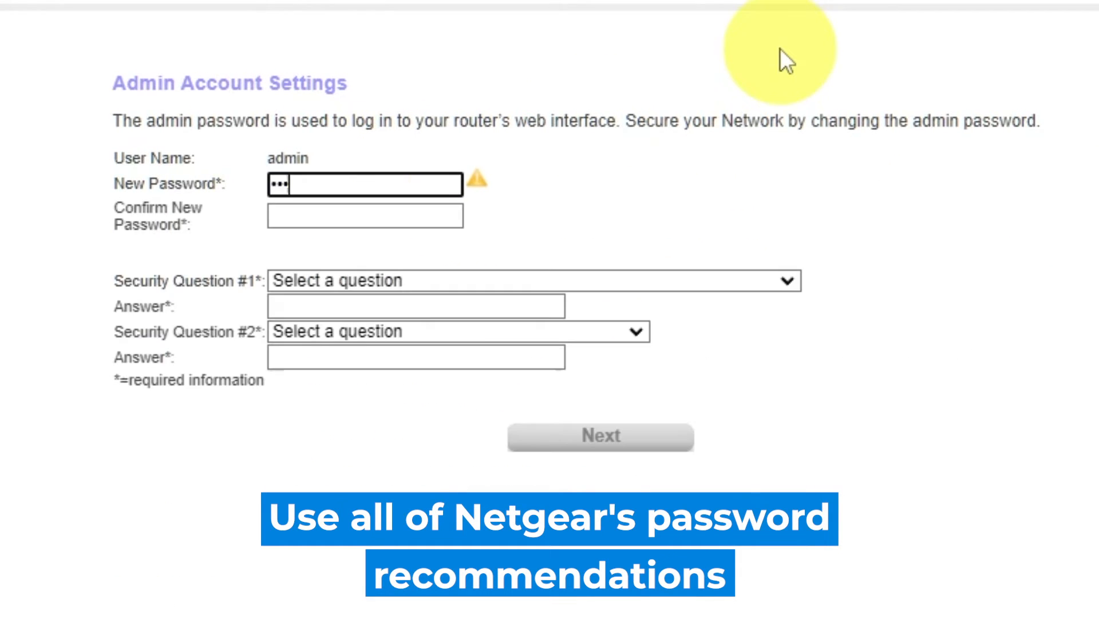
pyautogui.write('password')
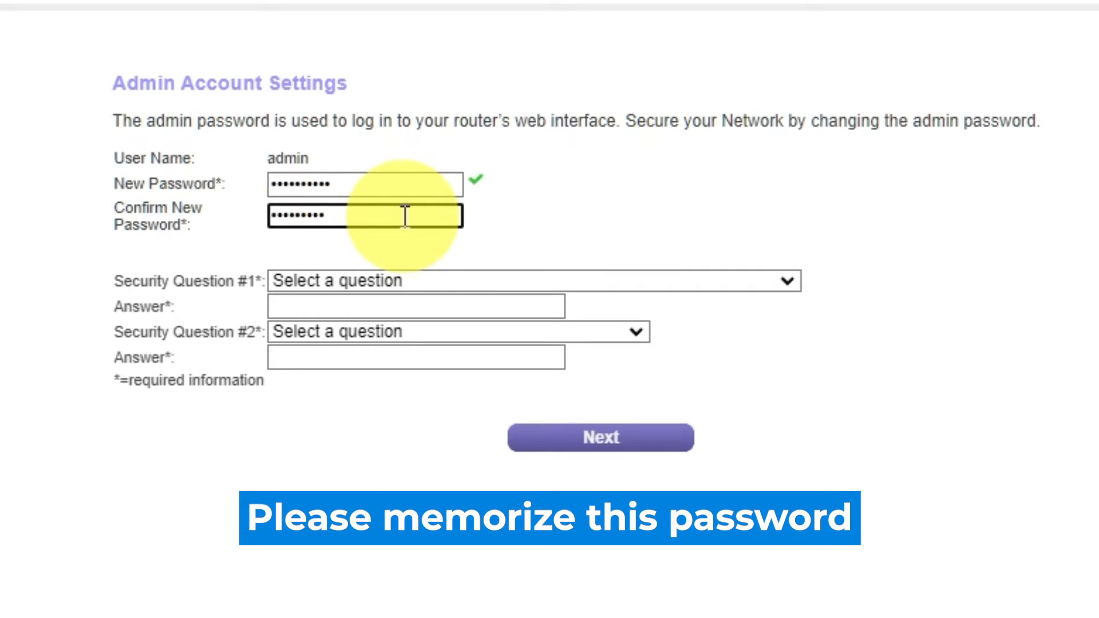
pyautogui.click(785, 281)
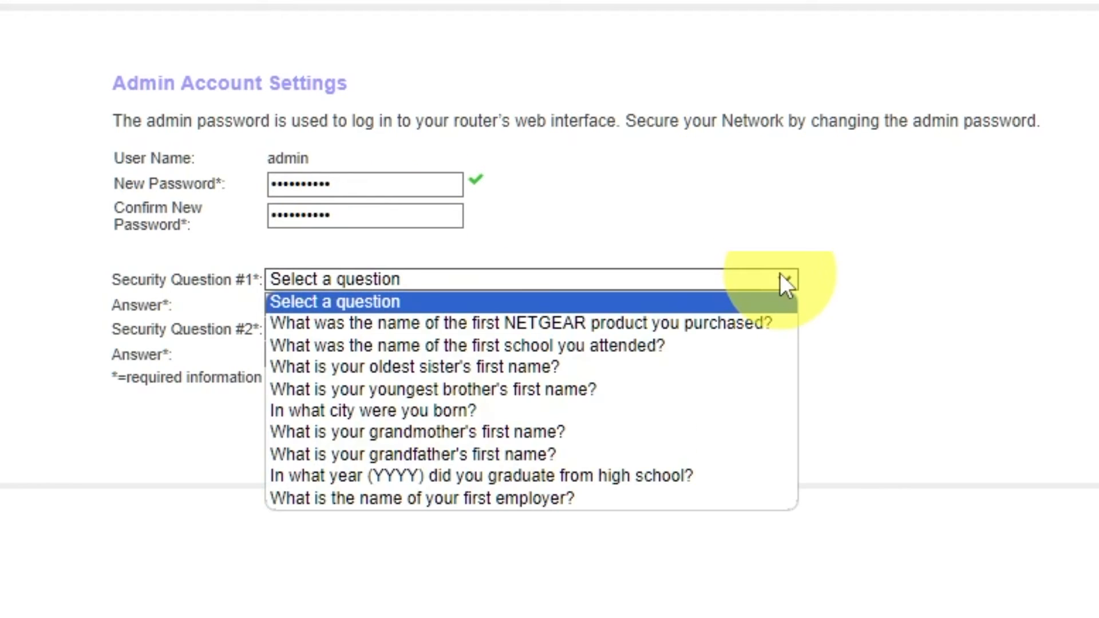
pyautogui.click(466, 345)
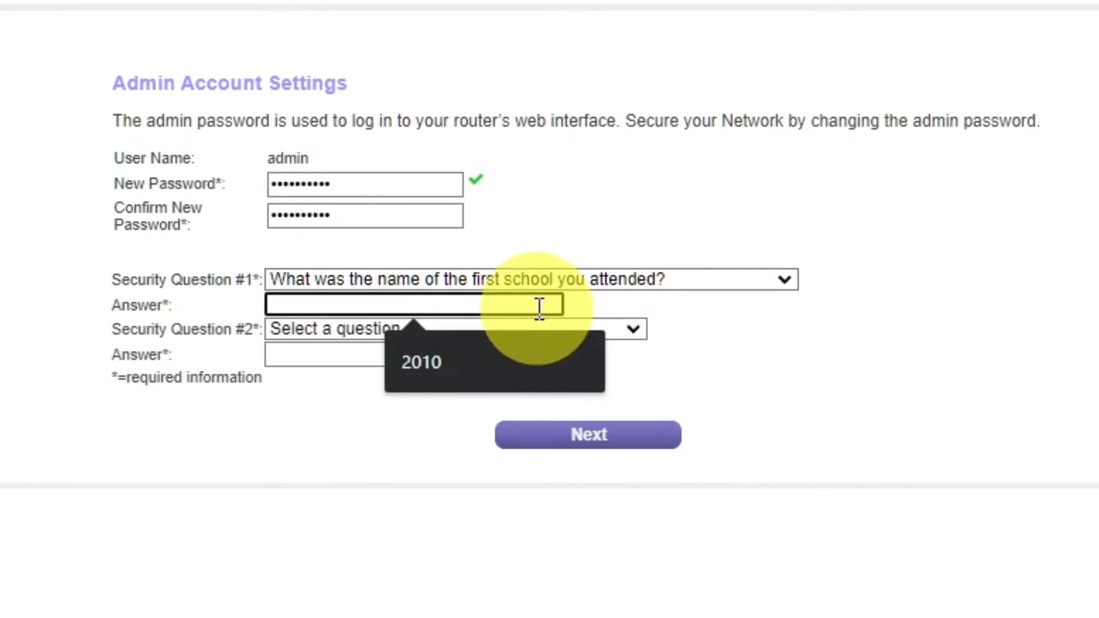
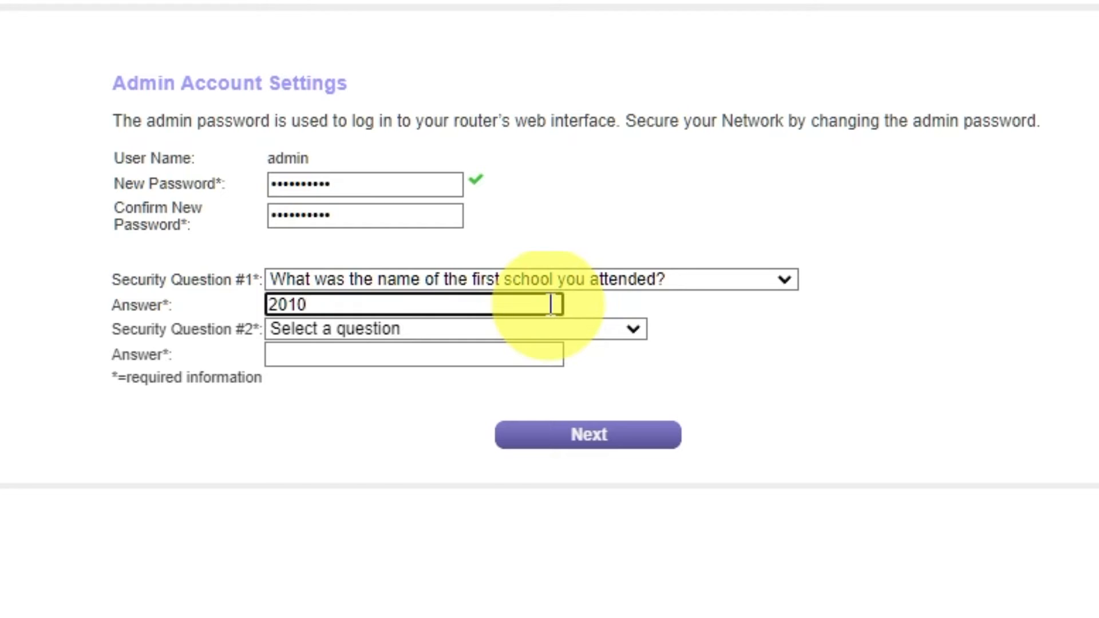
pyautogui.click(456, 329)
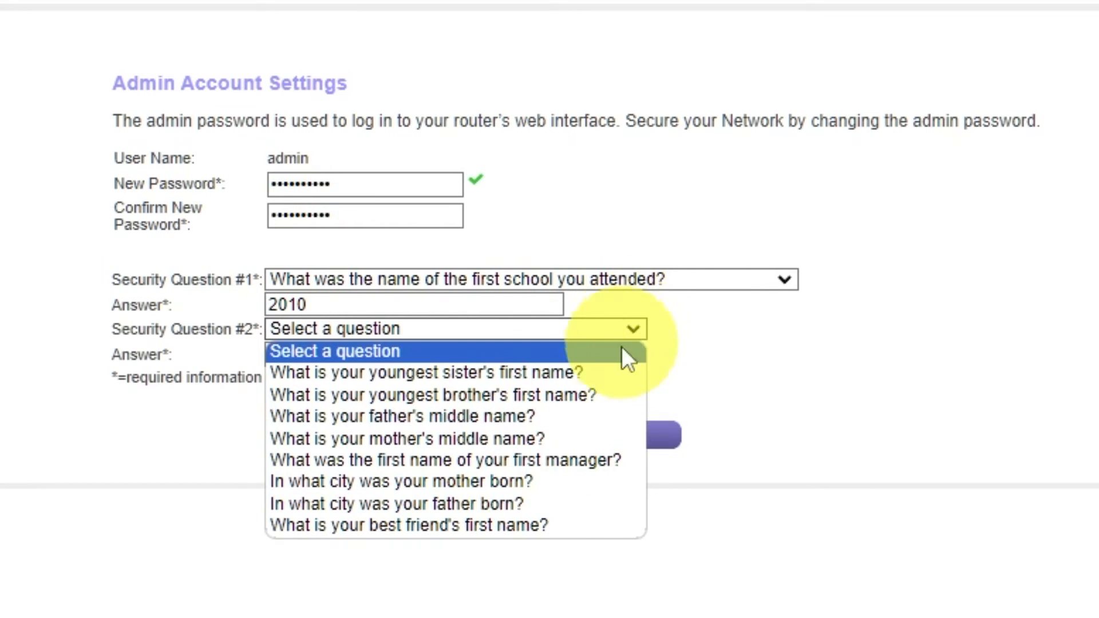
pyautogui.click(402, 504)
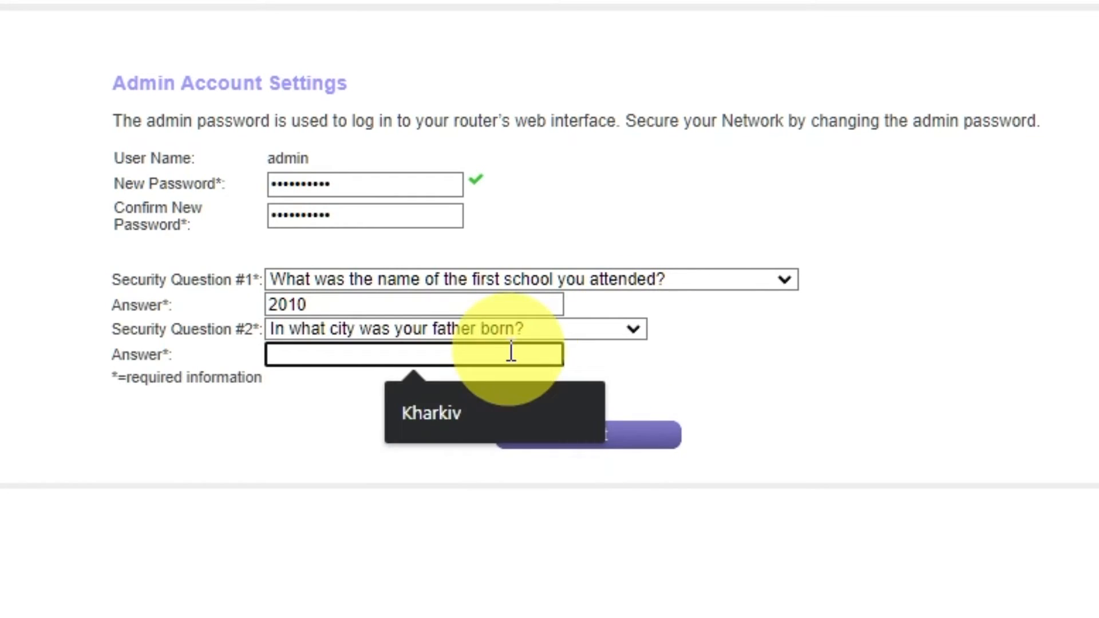
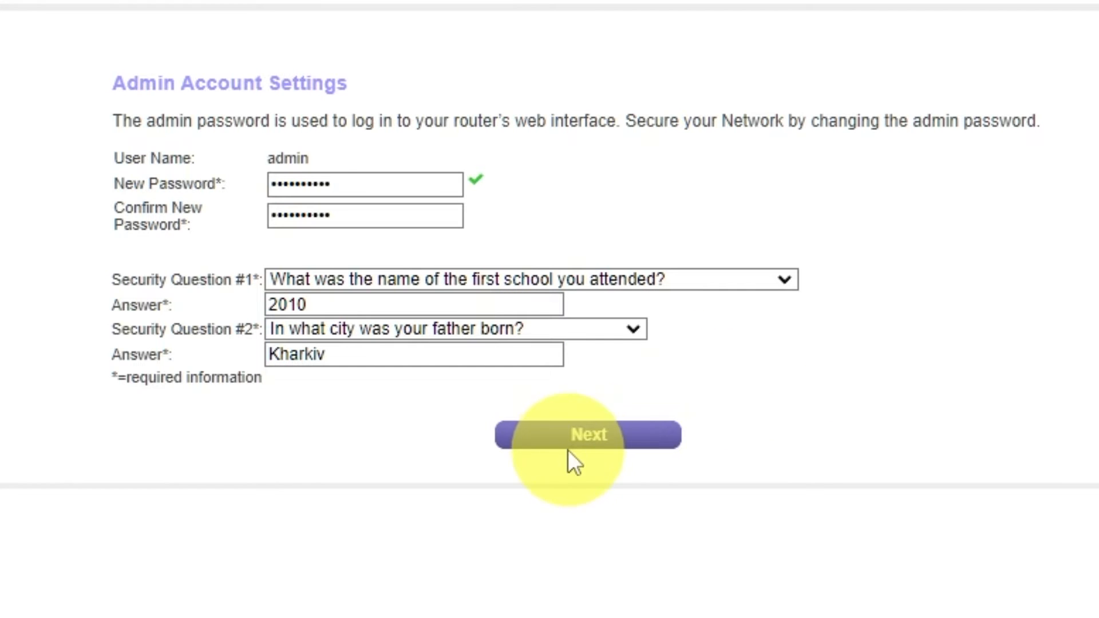
pyautogui.click(587, 435)
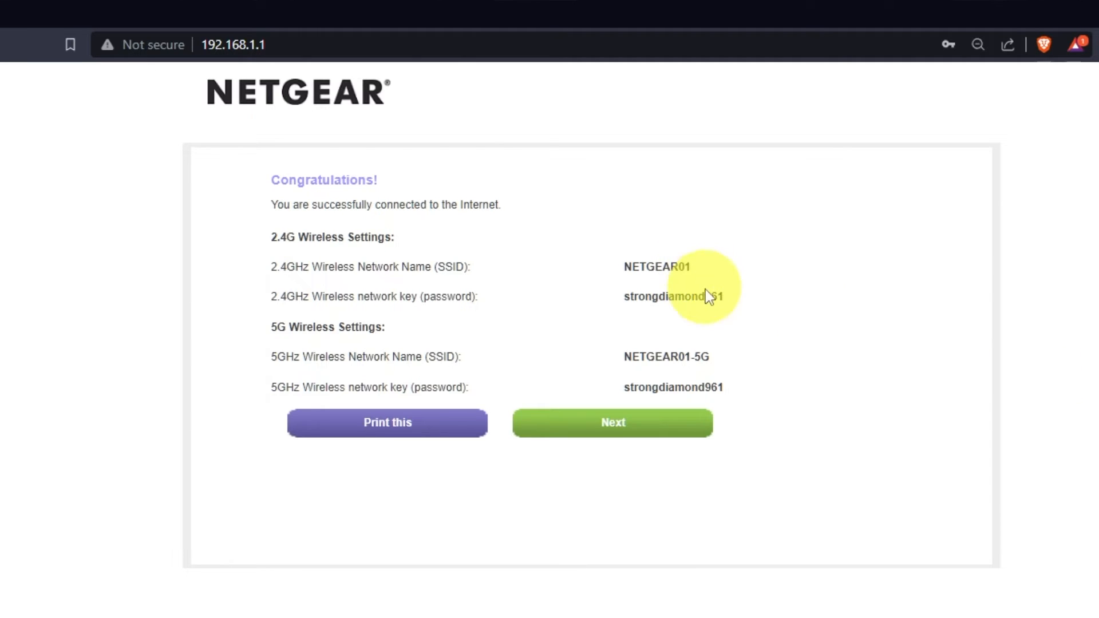
pyautogui.moveTo(838, 445)
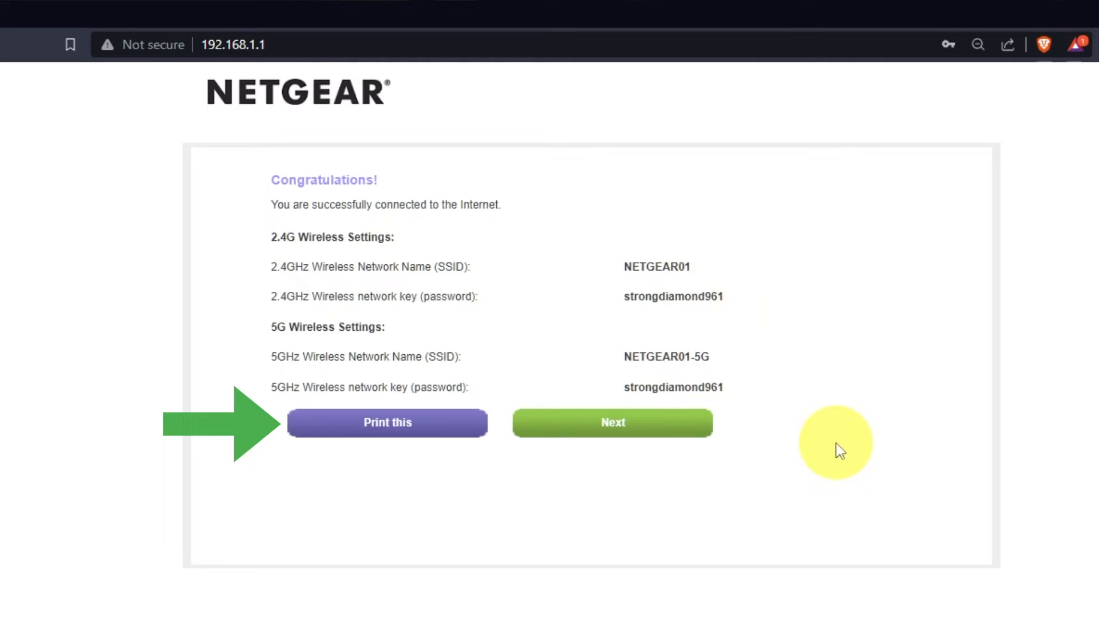
# Step: Continue past the Congratulations page listing the 2.4G and 5G network names and keys
pyautogui.click(611, 422)
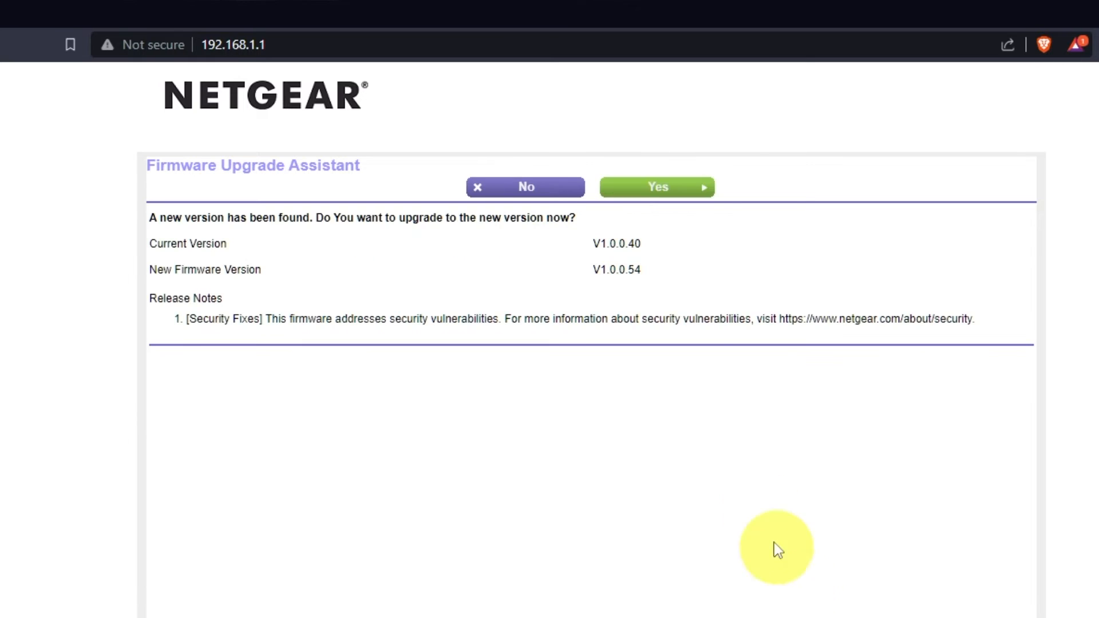
# Step: Acknowledge the 'No new firmware version available' result of the firmware check
pyautogui.click(655, 186)
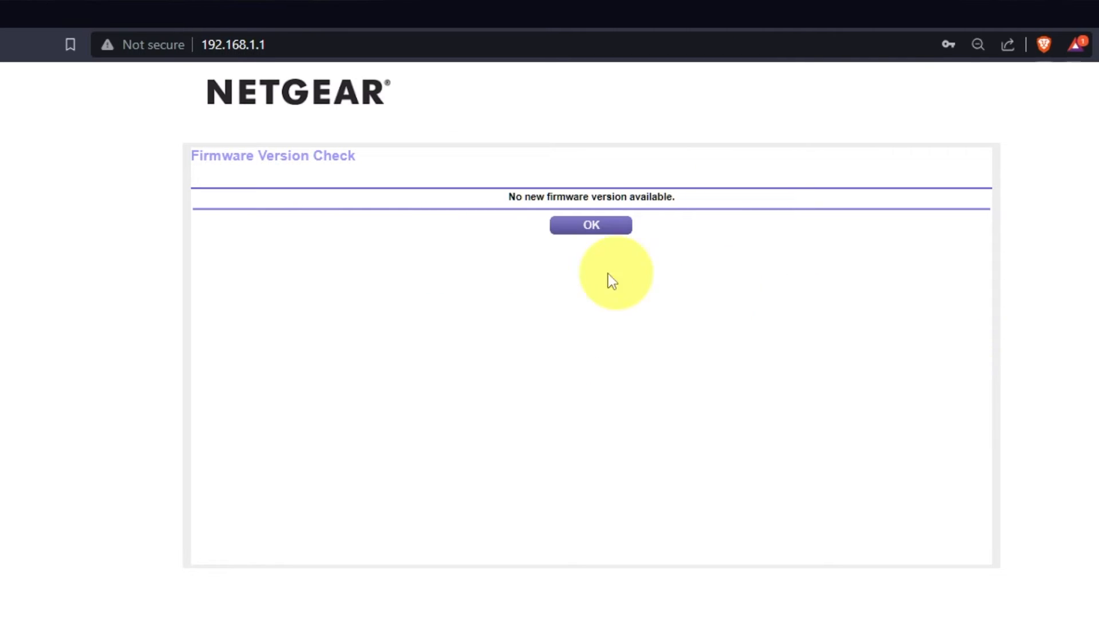
pyautogui.click(591, 226)
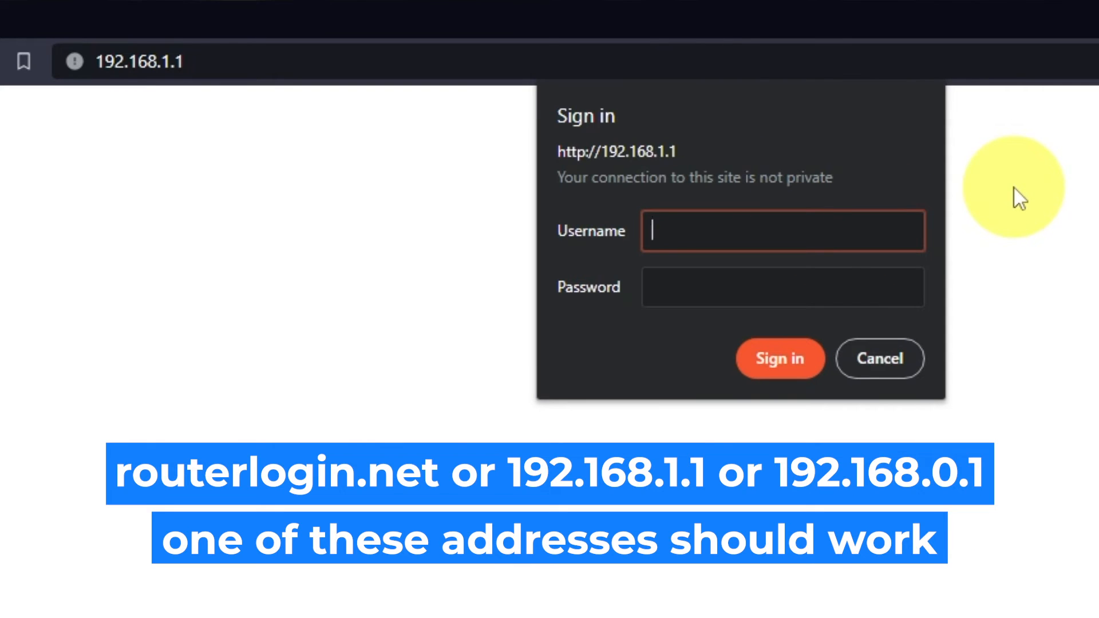
# Step: Sign in as admin with the new password to reach the BASIC Home dashboard
pyautogui.write('admin')
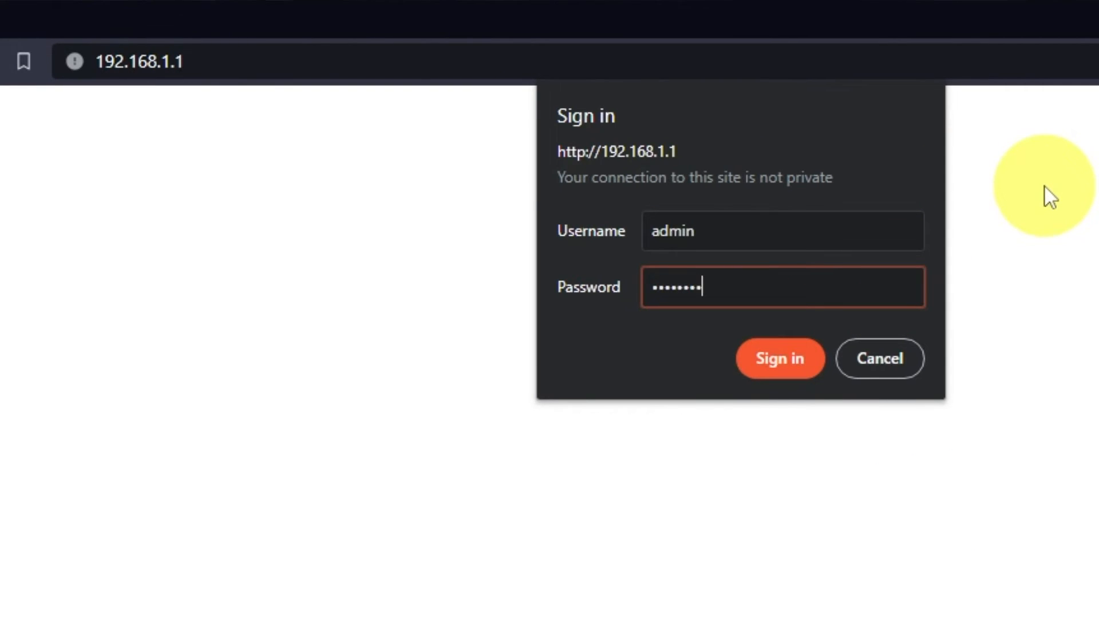
pyautogui.click(780, 358)
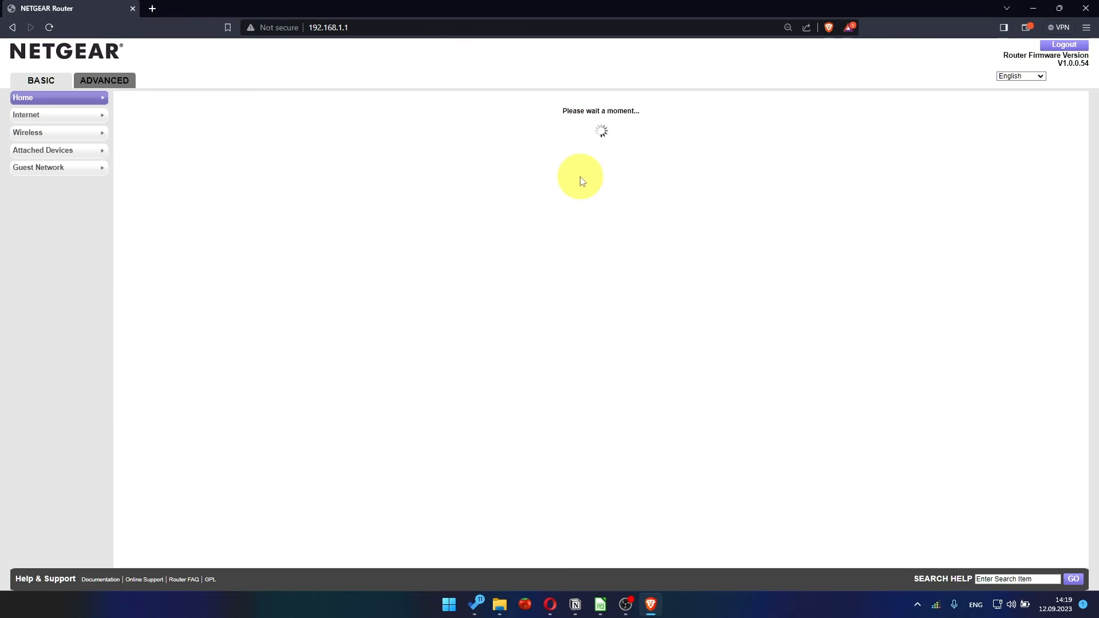
pyautogui.click(1020, 75)
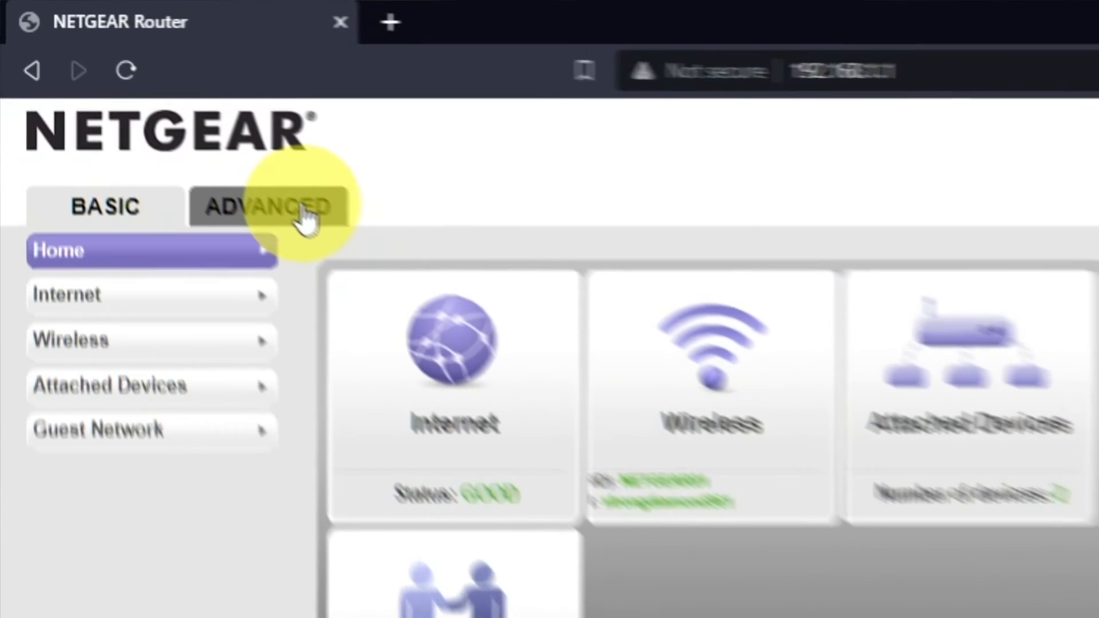
# Step: In ADVANCED Setup Wizard choose 'No. I want to configure the router myself' and continue
pyautogui.click(270, 207)
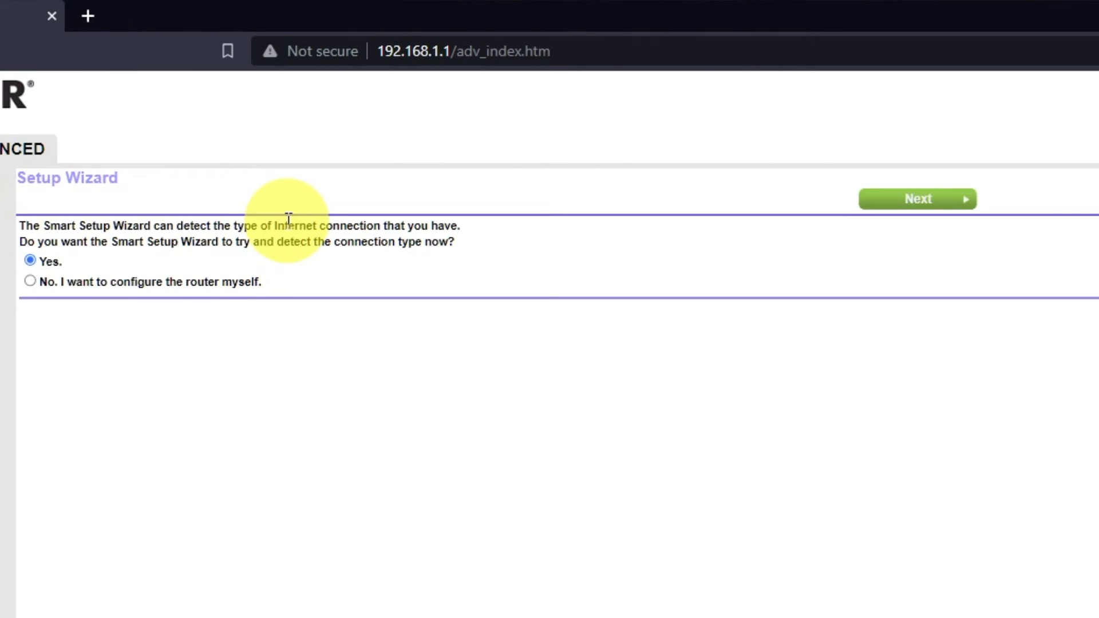
pyautogui.click(30, 282)
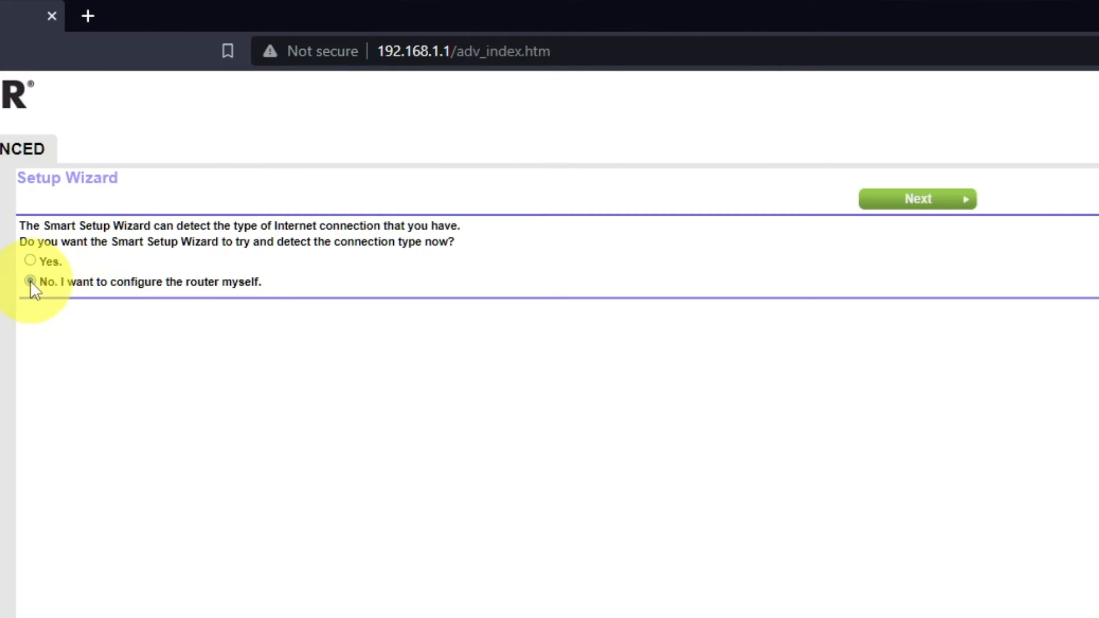
pyautogui.click(917, 198)
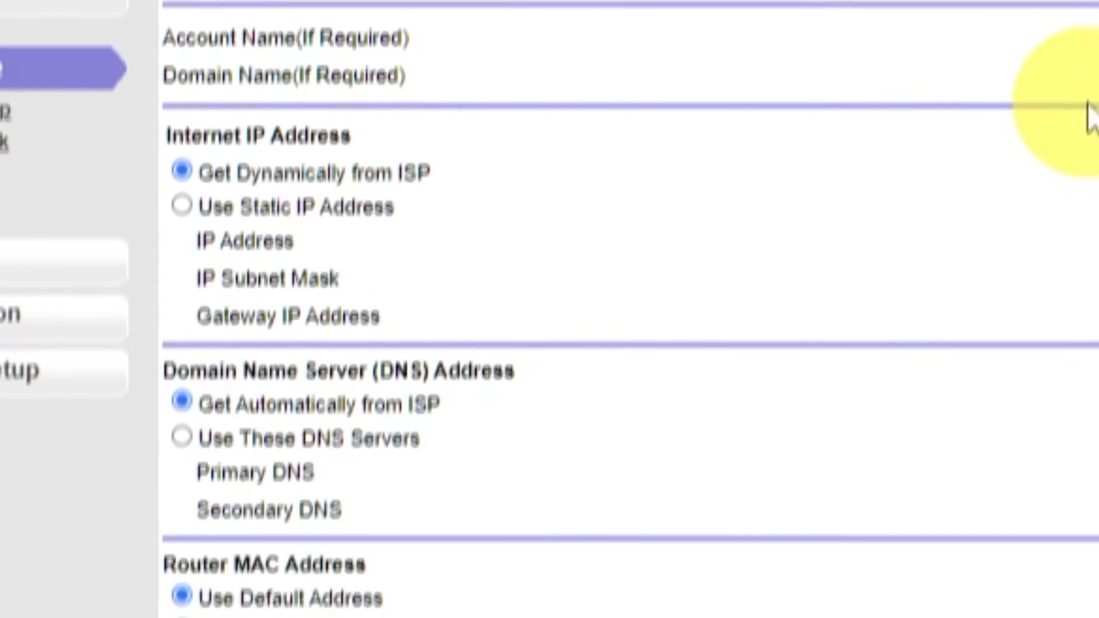
# Step: Apply Internet Setup with no login, dynamic IP, automatic DNS from ISP and default MAC address
pyautogui.scroll(-3)
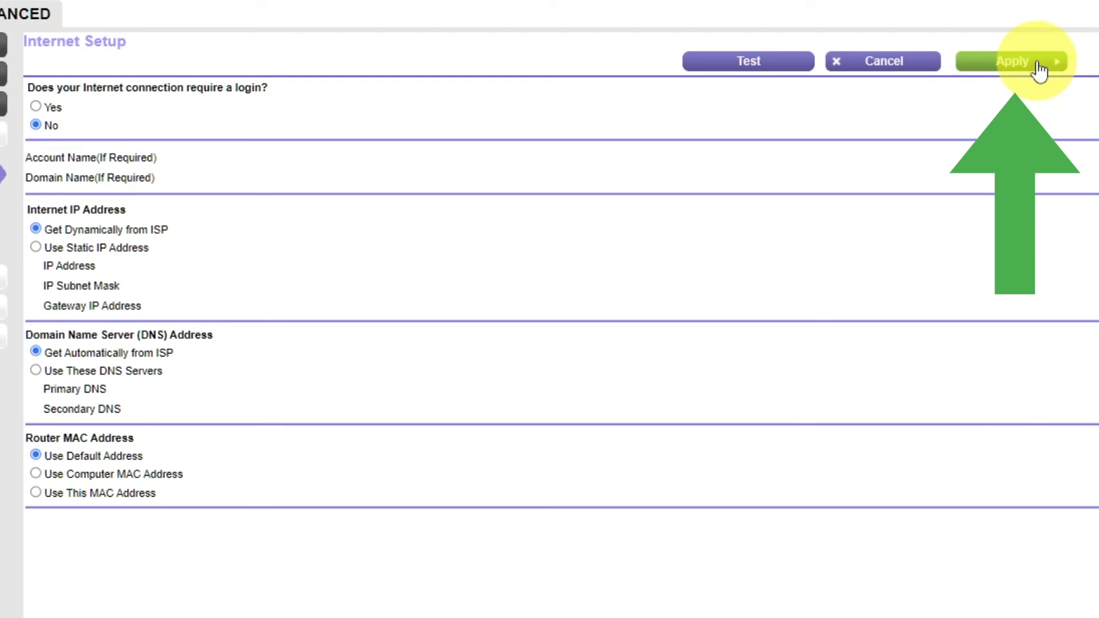
pyautogui.click(1014, 61)
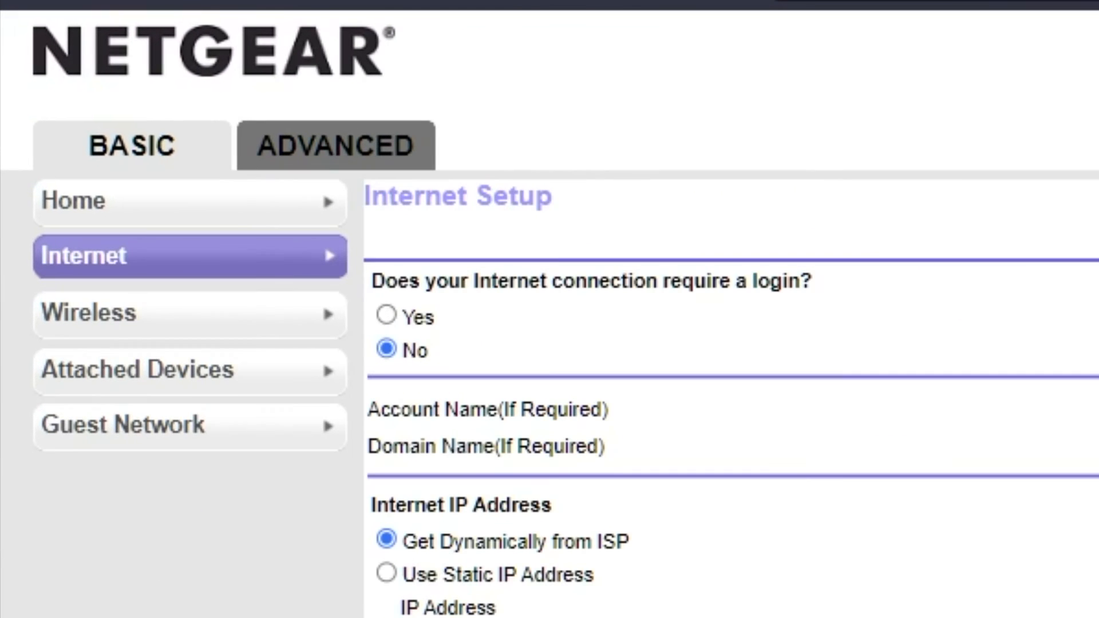
# Step: From the ADVANCED tab's Router Information, reboot the router and confirm the restart
pyautogui.click(335, 145)
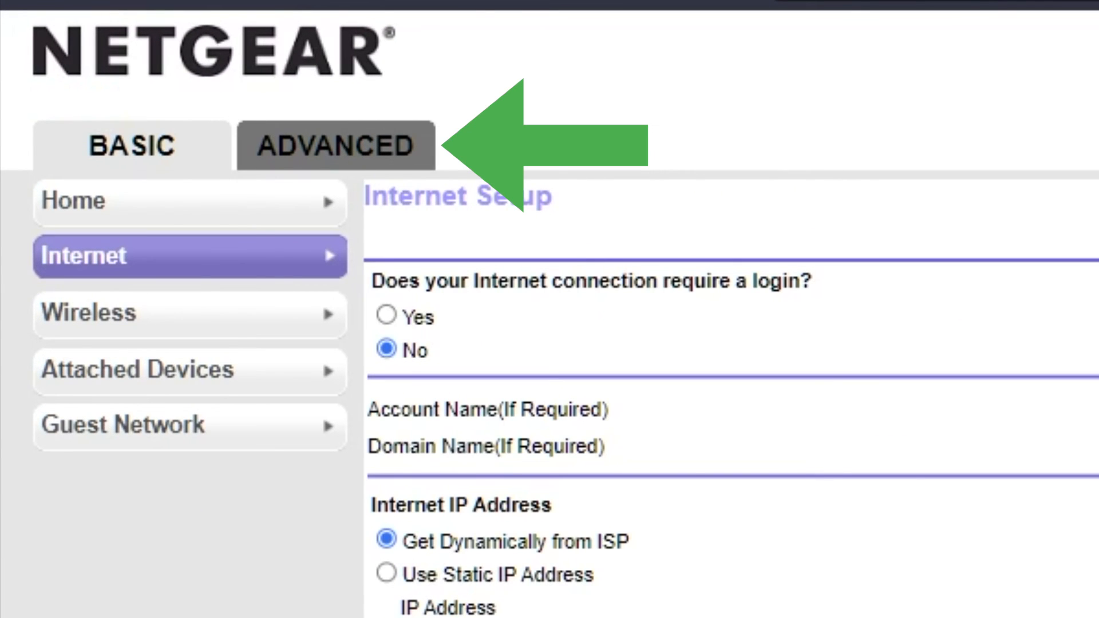
pyautogui.click(337, 145)
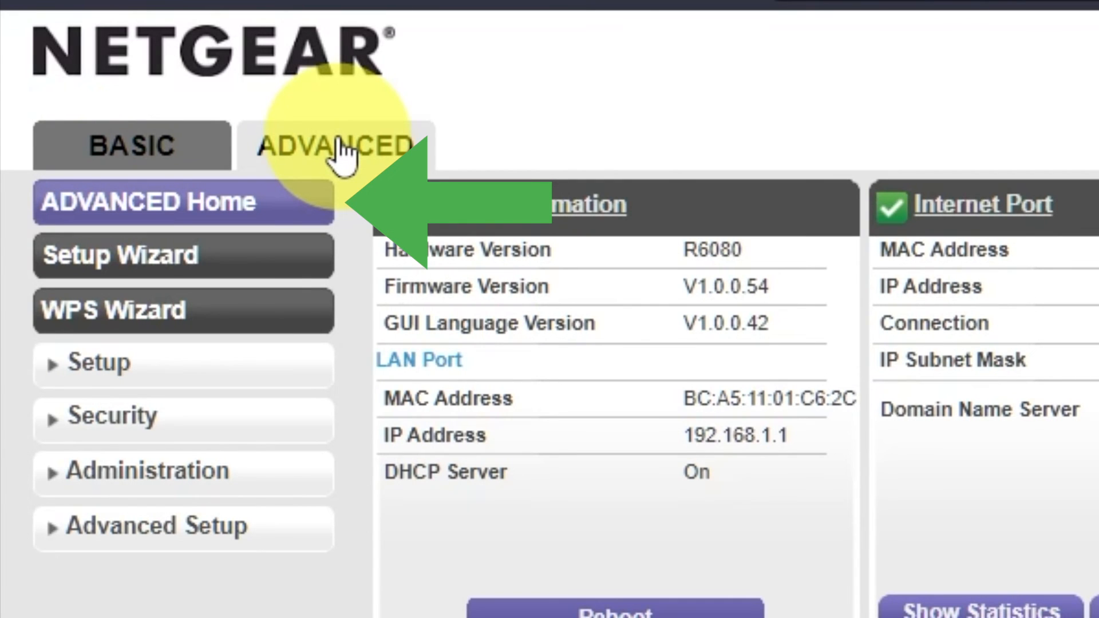
pyautogui.click(334, 145)
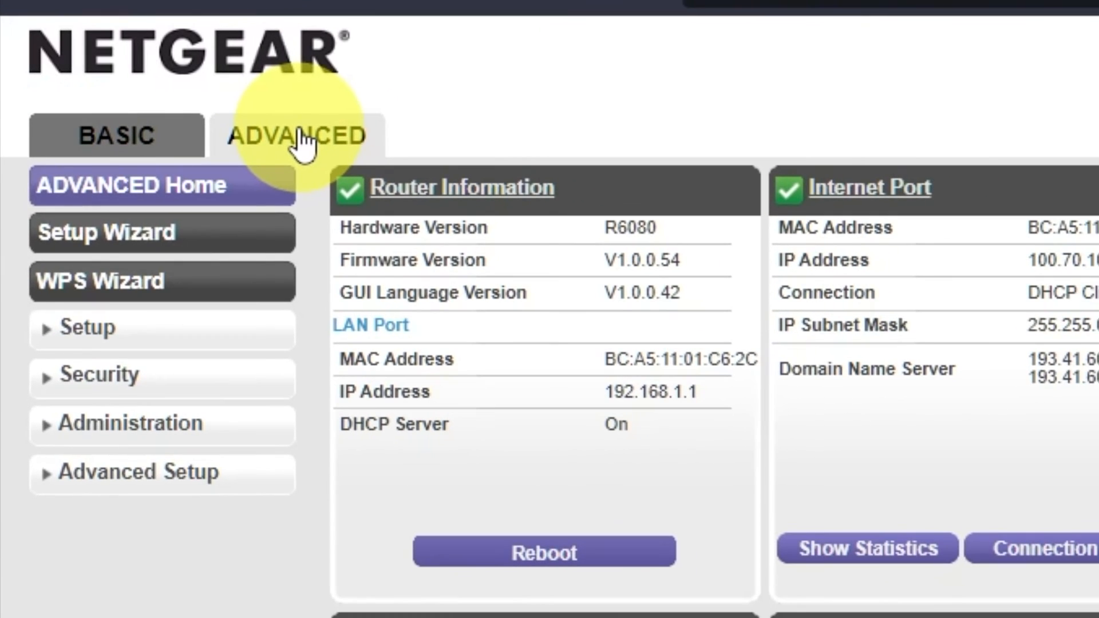
pyautogui.moveTo(614, 562)
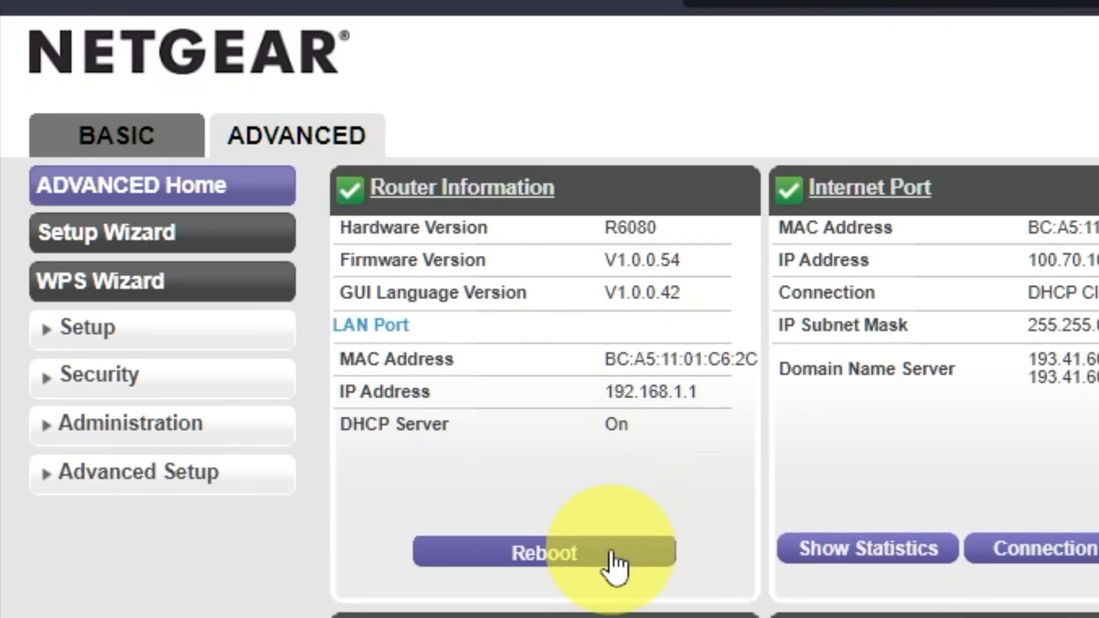
pyautogui.click(542, 552)
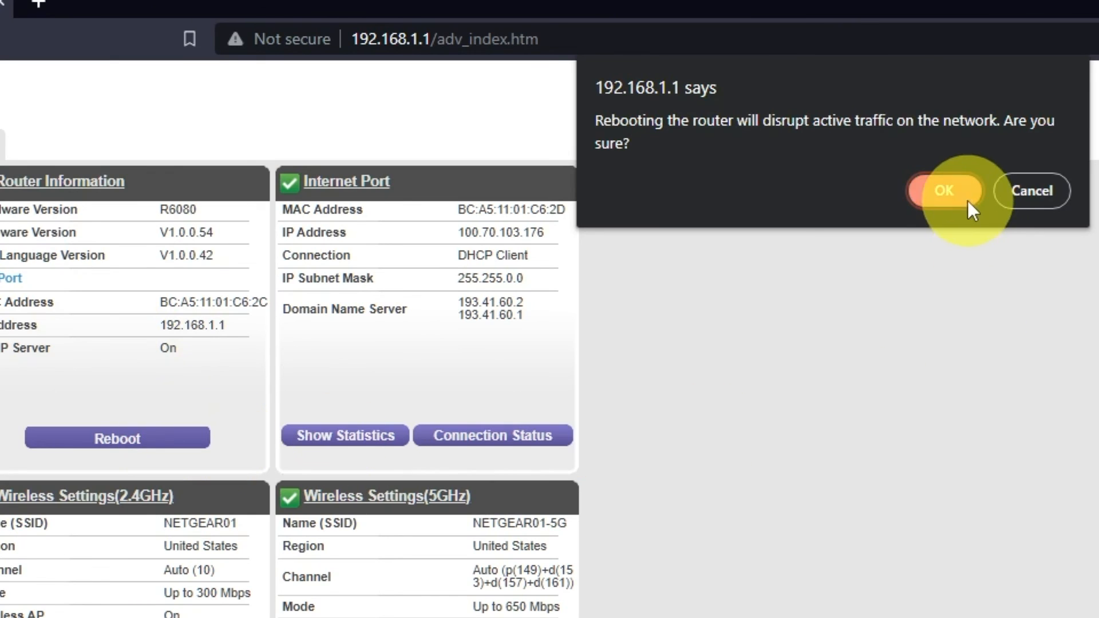
pyautogui.click(945, 191)
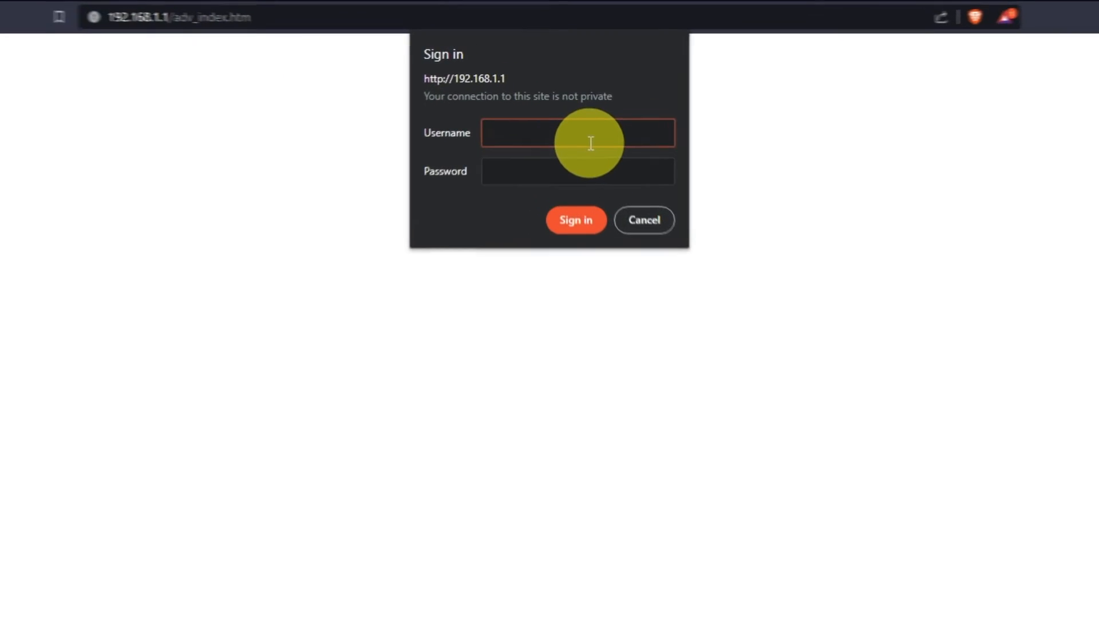
# Step: Sign back in and apply Internet Setup with 'Use Computer MAC Address' selected
pyautogui.write('••••')
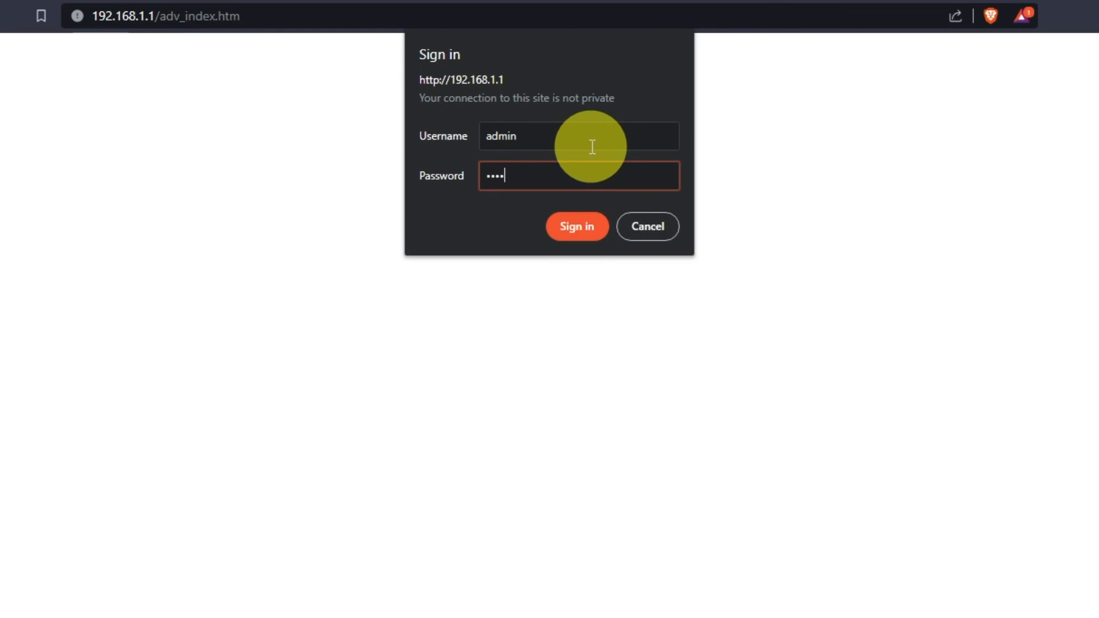
pyautogui.click(576, 226)
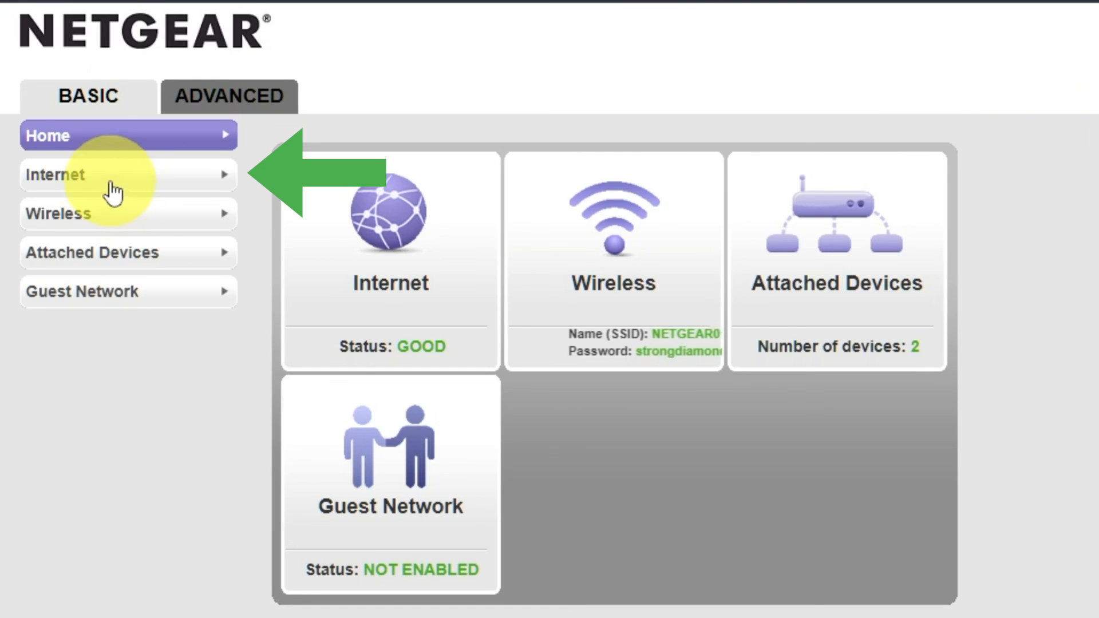
pyautogui.click(58, 174)
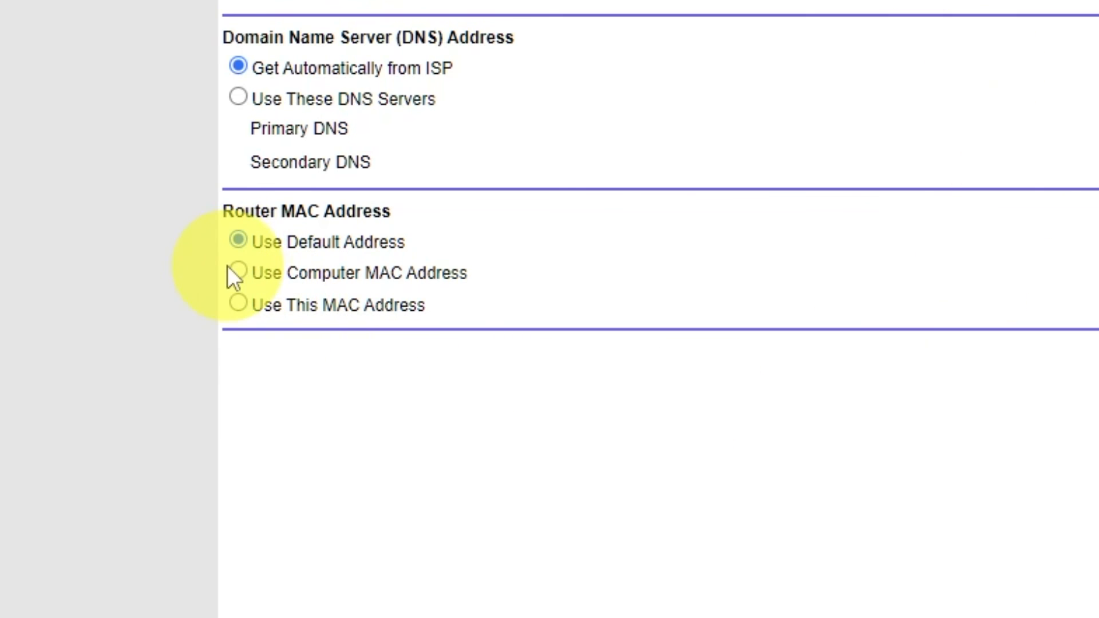
pyautogui.click(237, 273)
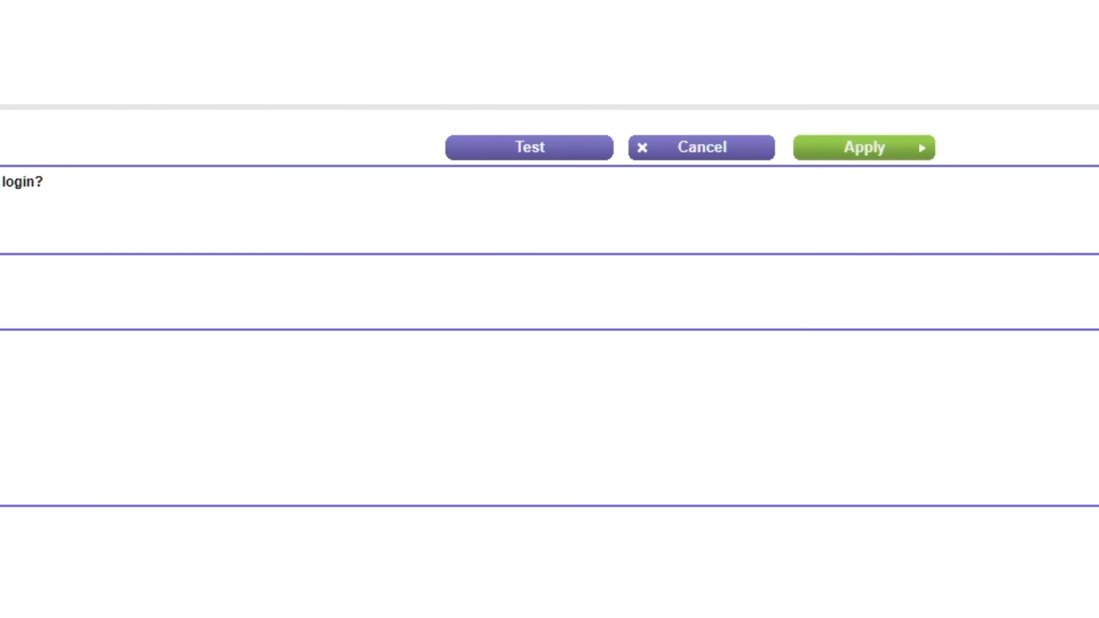
pyautogui.click(863, 148)
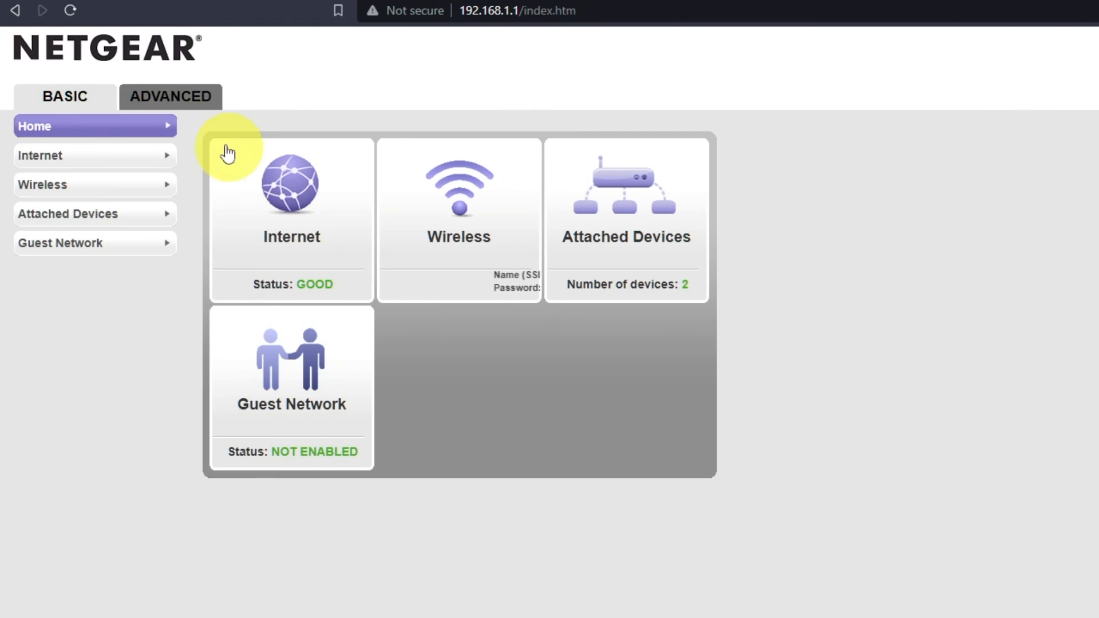
# Step: Reboot the router and load Google results for 'youtube' in a new tab to test connectivity
pyautogui.click(171, 96)
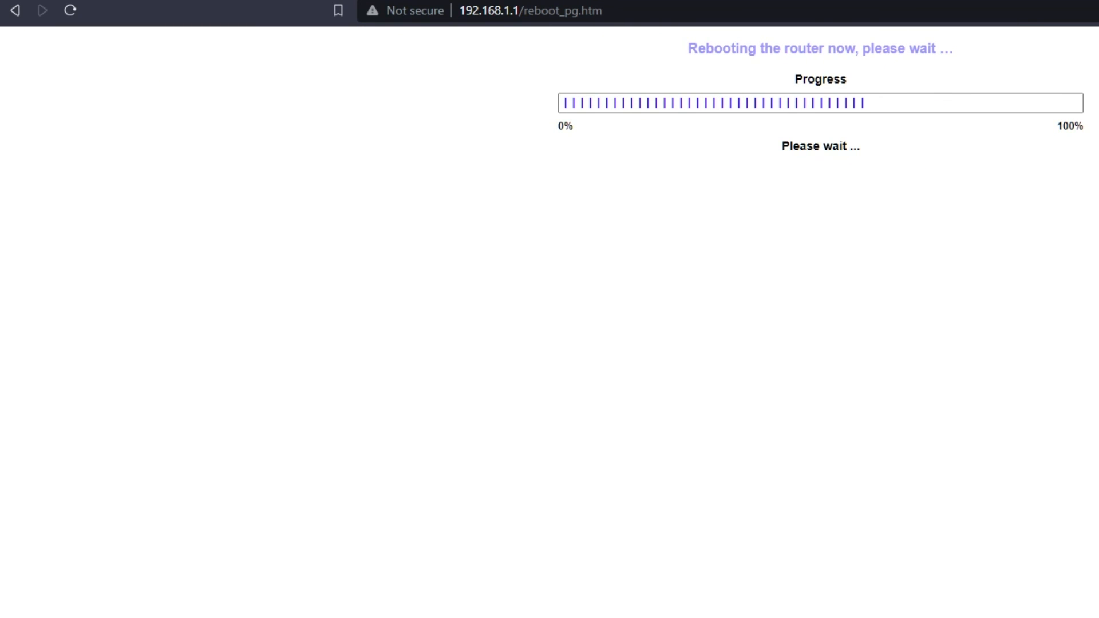
pyautogui.click(288, 27)
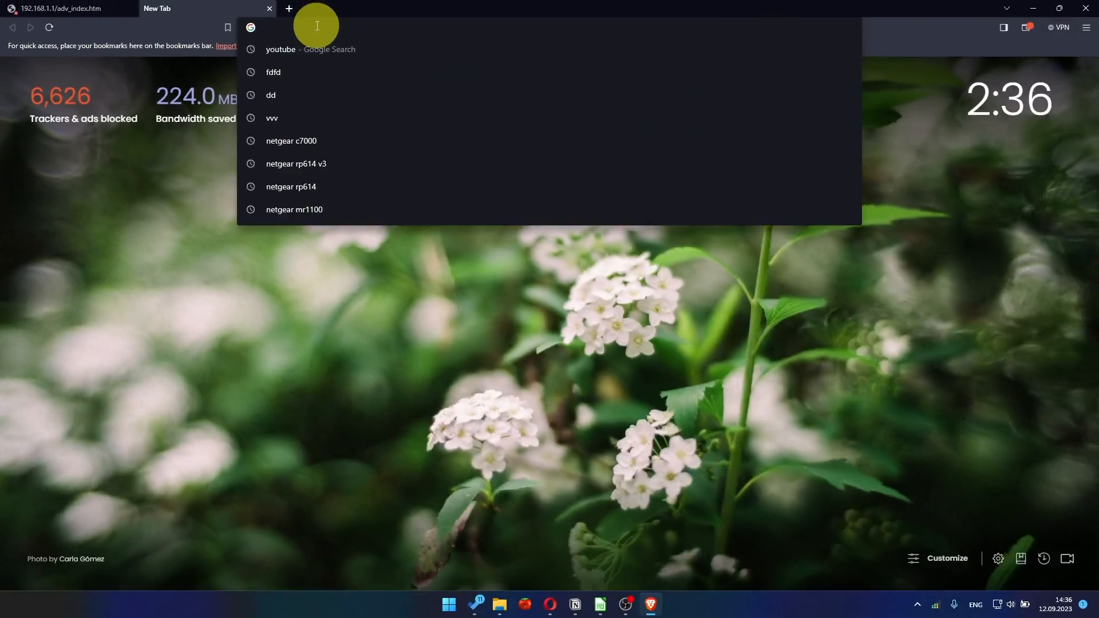
pyautogui.click(280, 49)
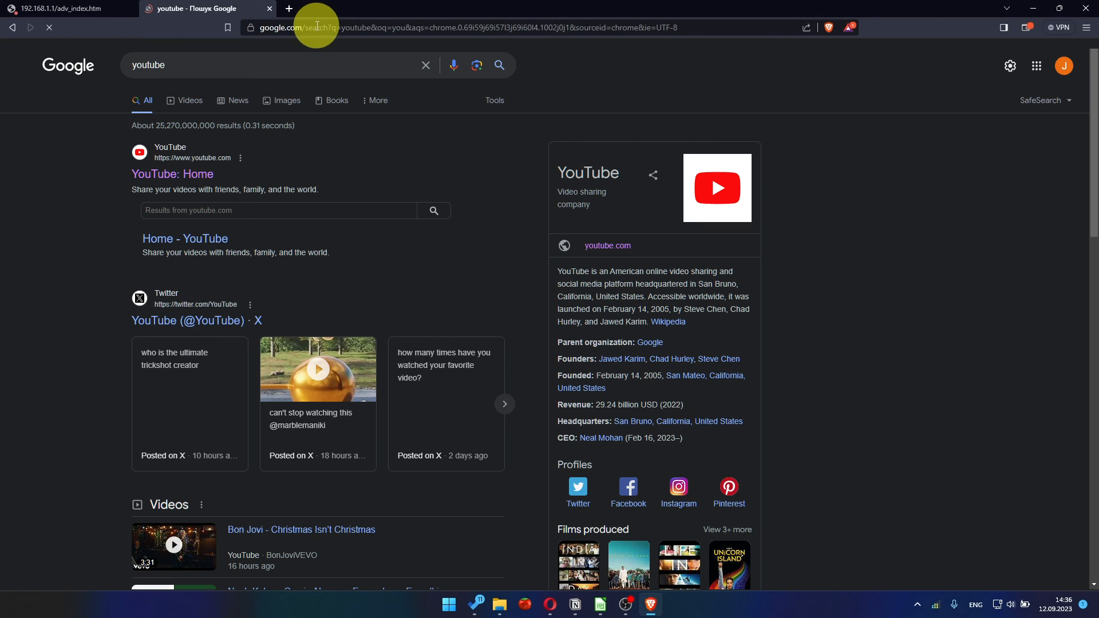